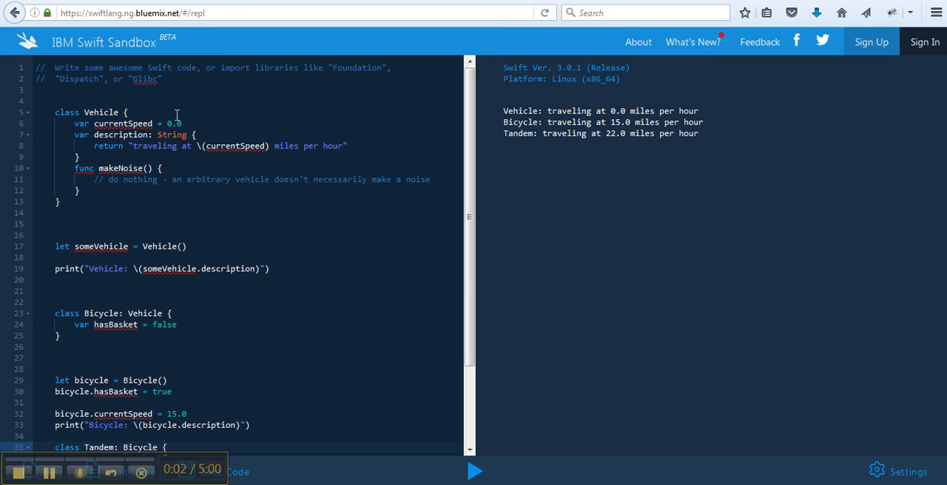
{"action": "mouse_move", "coordinate": [676, 120]}
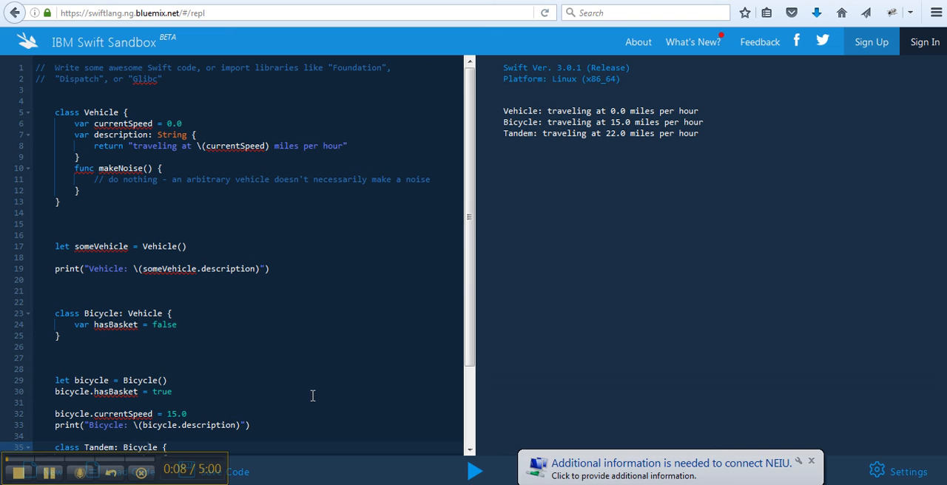
{"action": "mouse_move", "coordinate": [458, 151]}
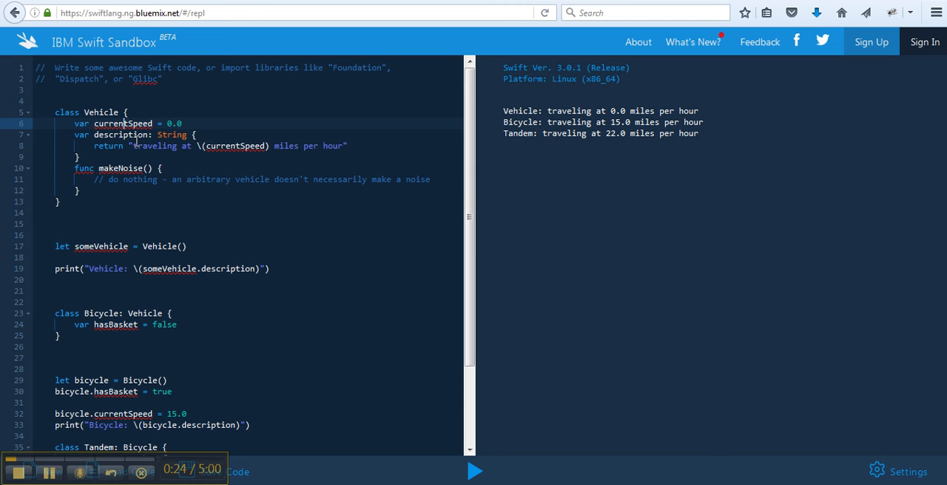
{"action": "mouse_move", "coordinate": [132, 136]}
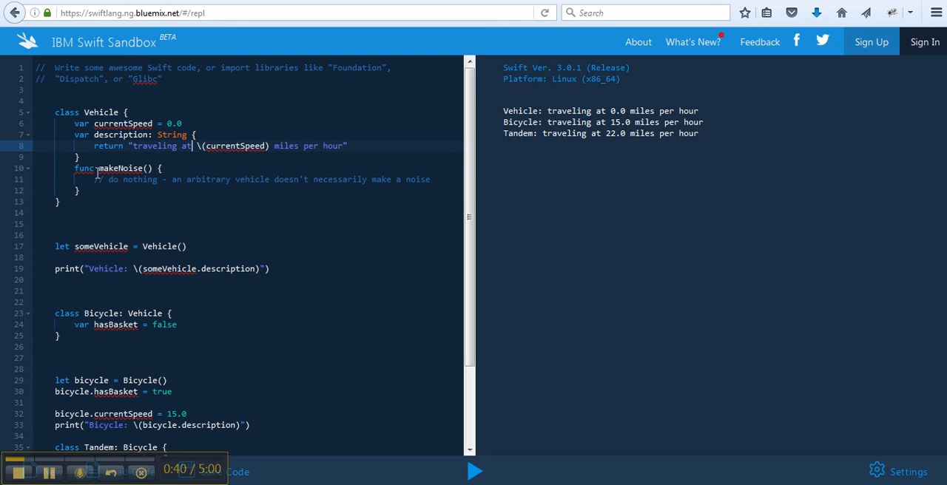
{"action": "mouse_move", "coordinate": [111, 172]}
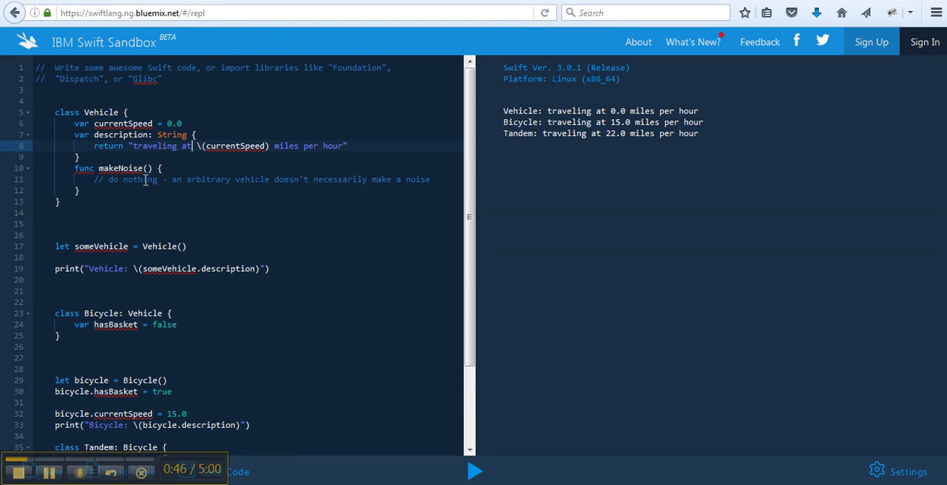
{"action": "mouse_move", "coordinate": [113, 164]}
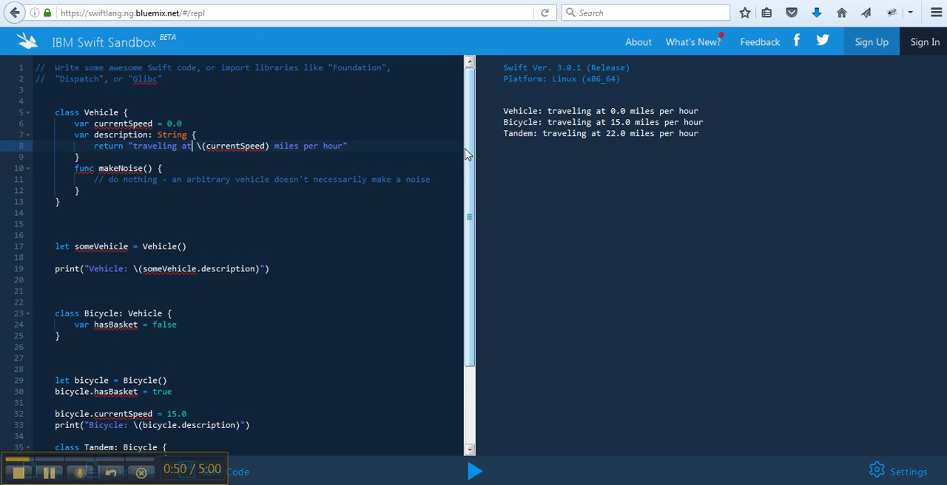
{"action": "scroll", "scroll_direction": "down", "scroll_amount": 3}
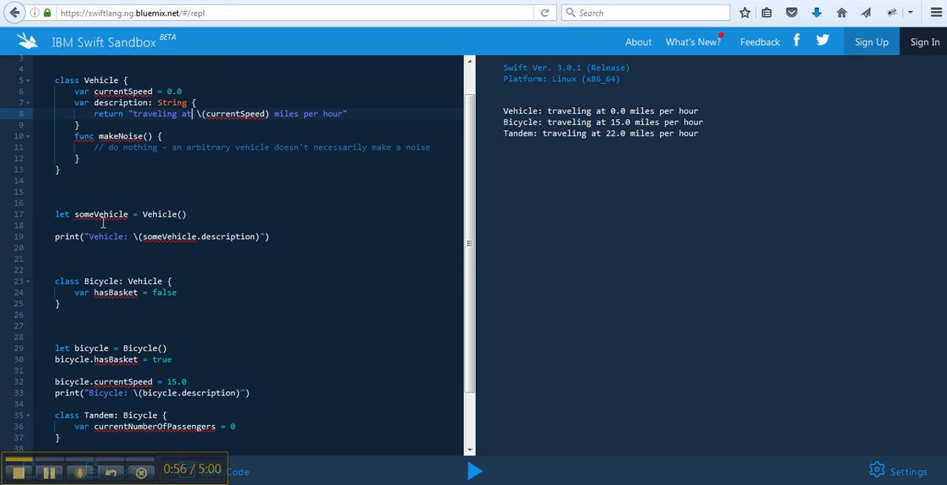
{"action": "mouse_move", "coordinate": [198, 240]}
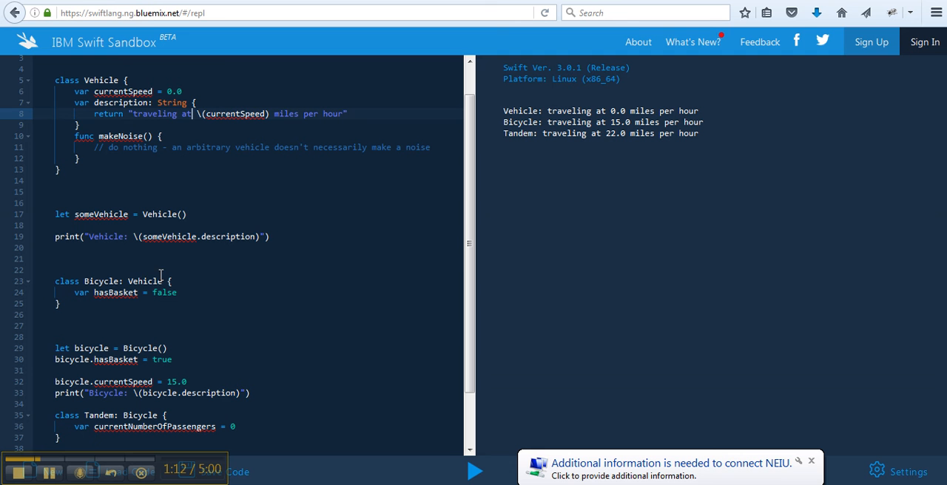
{"action": "mouse_move", "coordinate": [80, 279]}
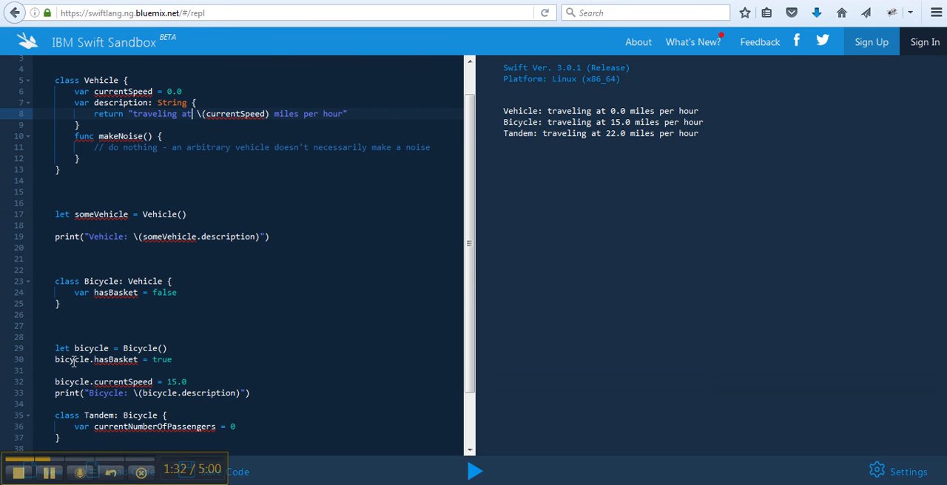
{"action": "mouse_move", "coordinate": [508, 262]}
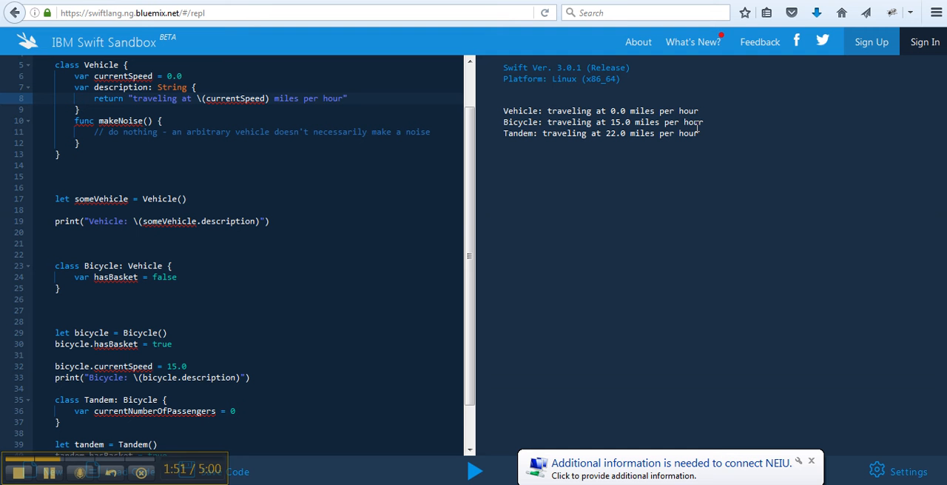
{"action": "mouse_move", "coordinate": [212, 386]}
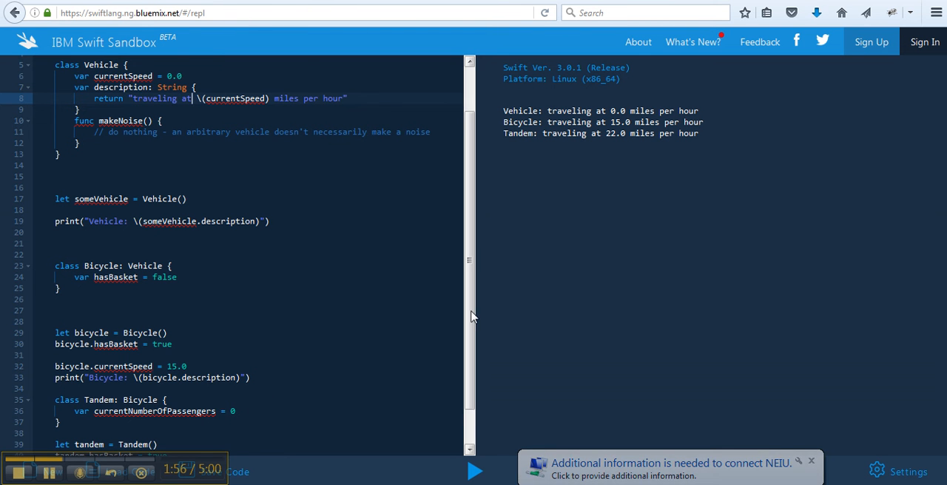
{"action": "scroll", "scroll_direction": "down", "scroll_amount": 3}
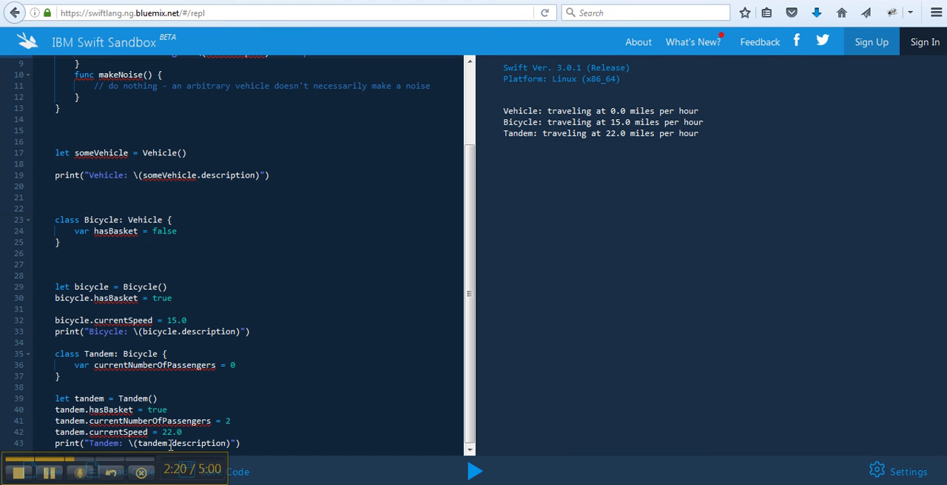
{"action": "mouse_move", "coordinate": [564, 134]}
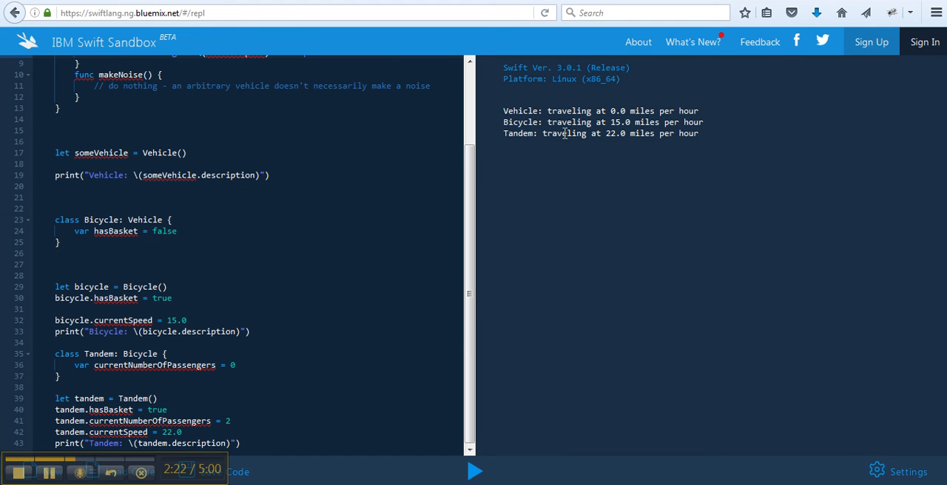